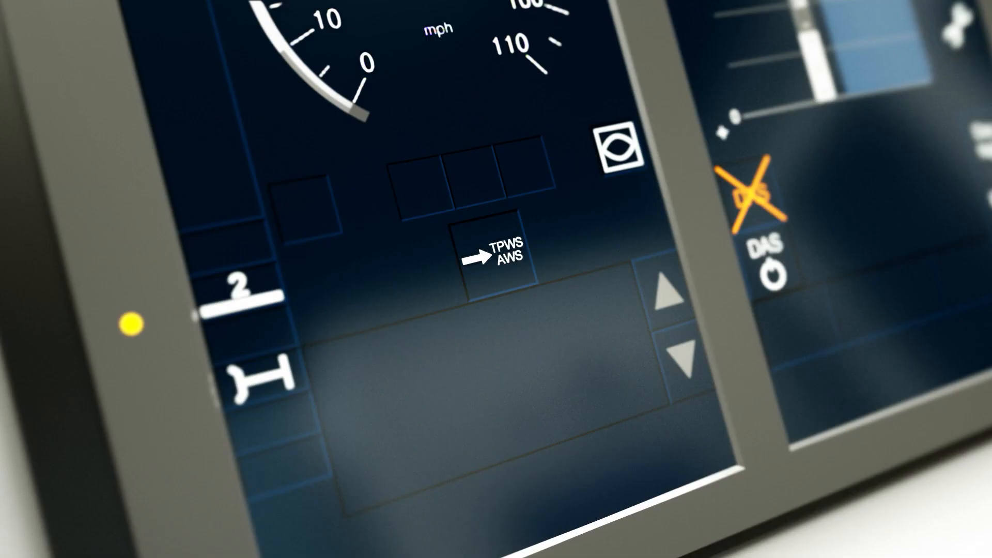
Step: Trigger the TPWS/AWS level transition so the NTC icon shows yellow with a flashing frame
click(495, 256)
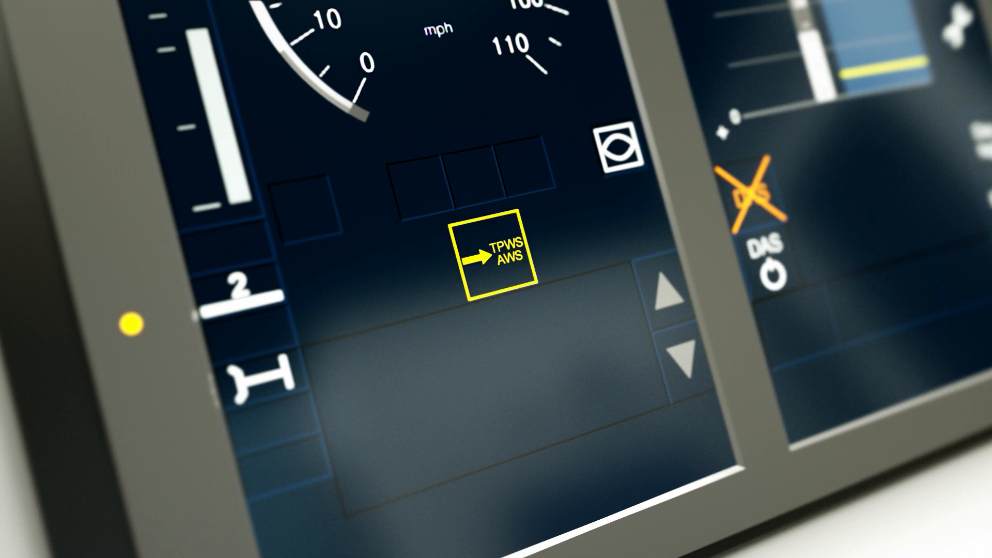
click(494, 256)
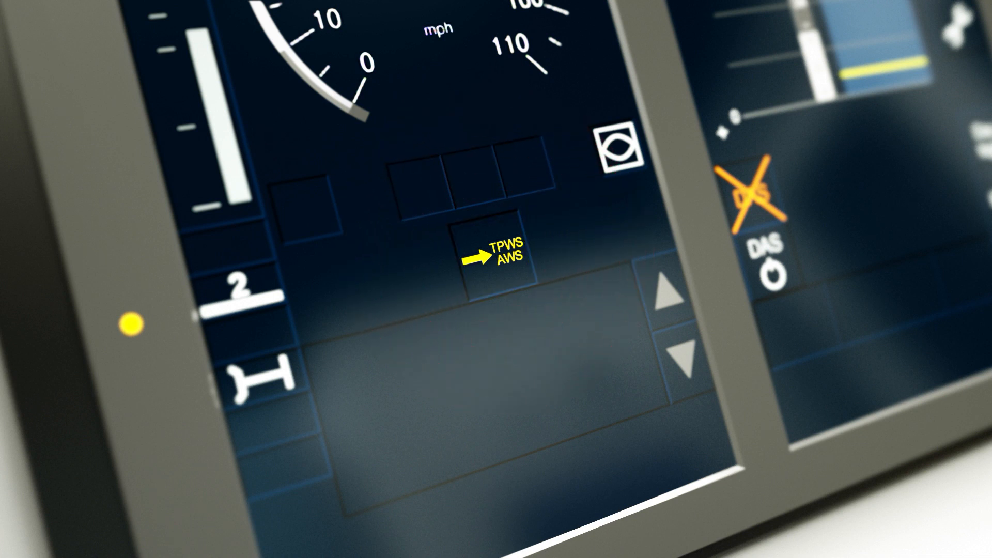
click(497, 256)
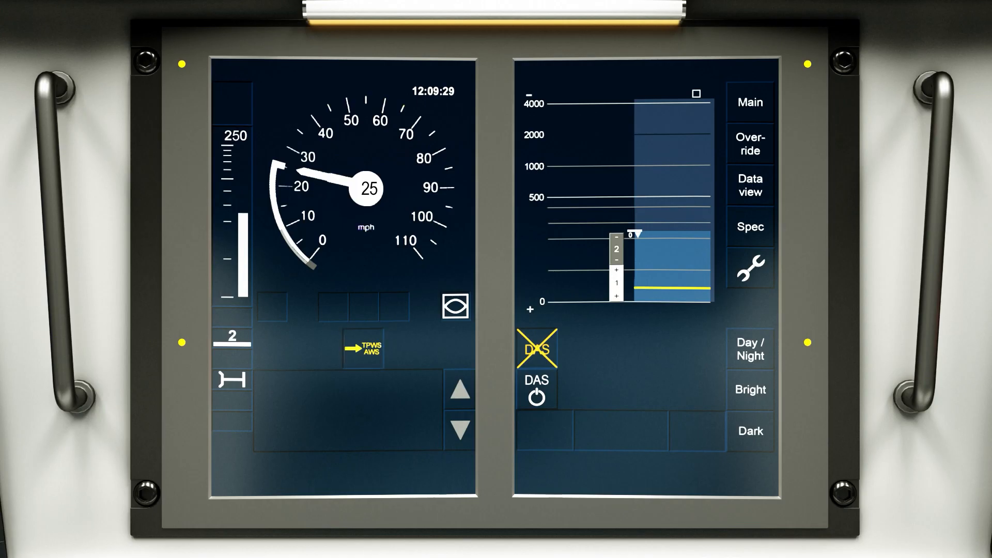
click(363, 349)
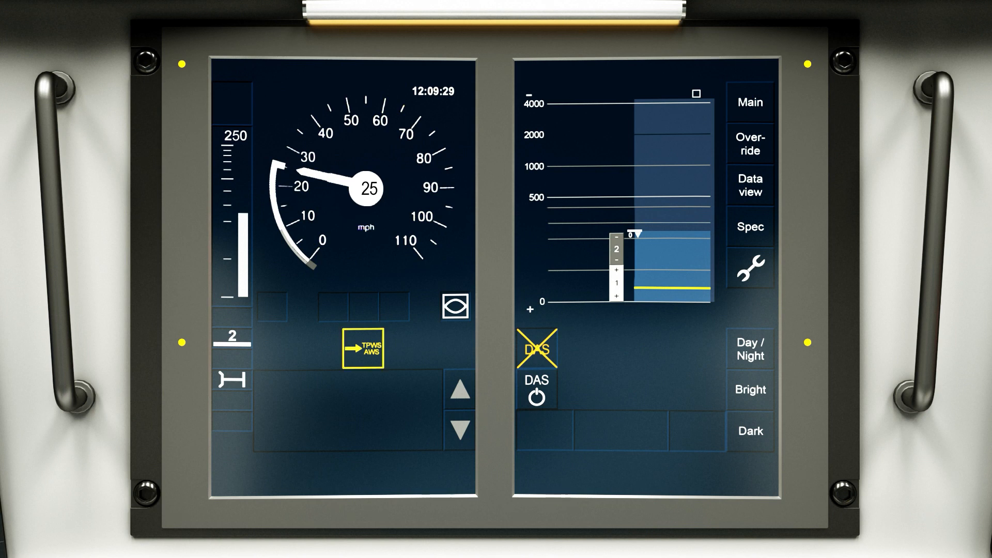